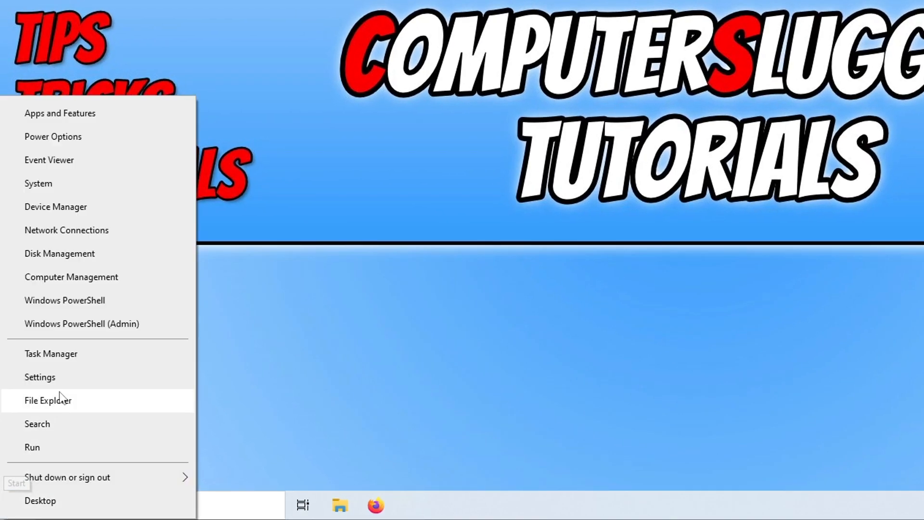
# Step: Open Update & Security in Windows Settings to confirm updates are current
pyautogui.click(39, 377)
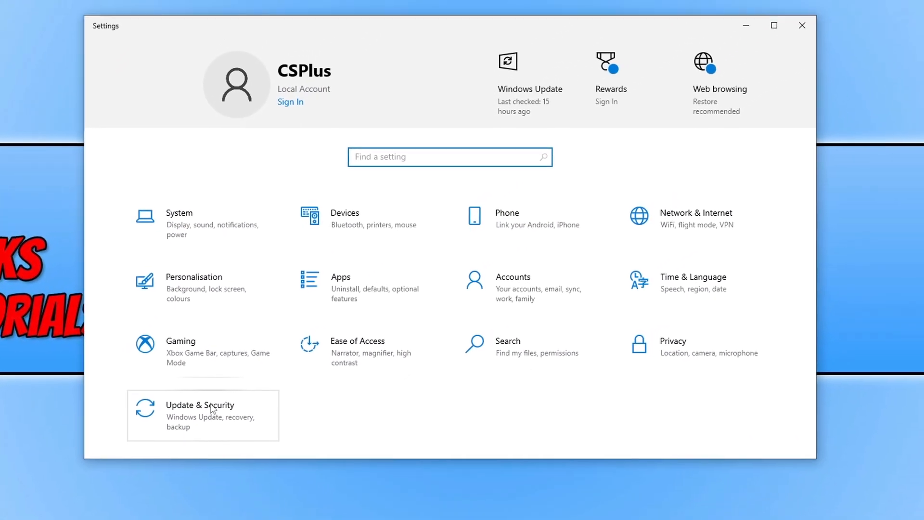
pyautogui.click(199, 405)
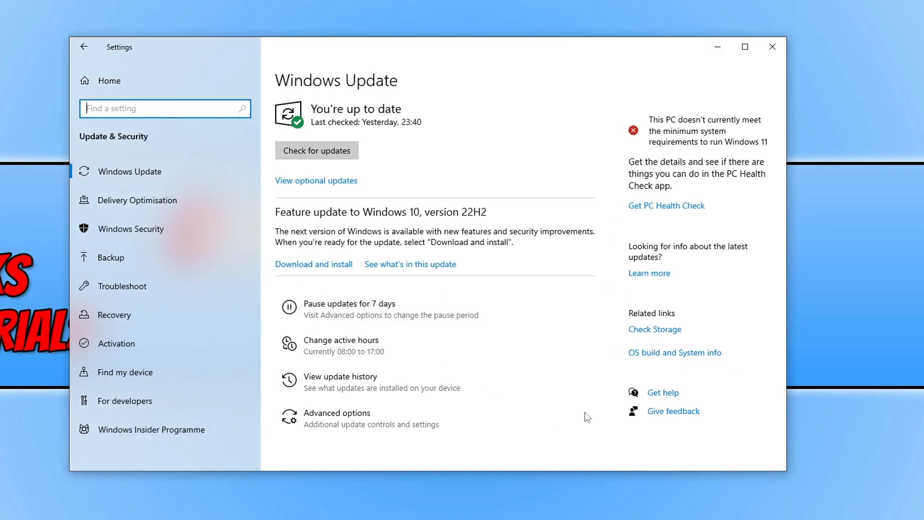
pyautogui.click(316, 151)
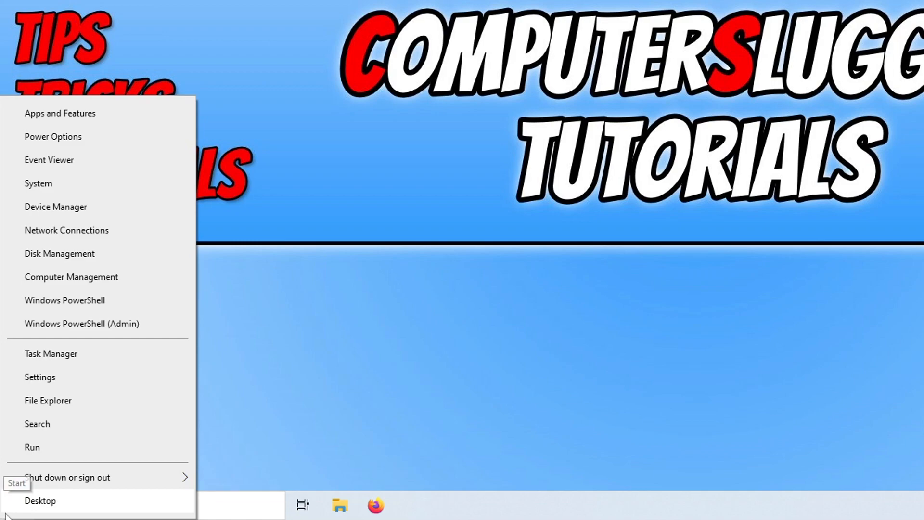
# Step: Open Device Manager to view the AMD Radeon and NVIDIA GTX 1660 SUPER adapters
pyautogui.click(56, 206)
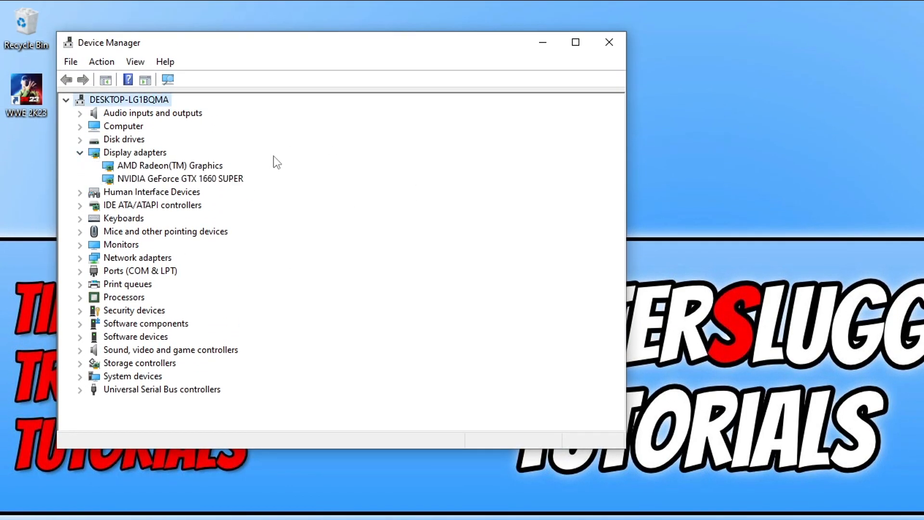
pyautogui.moveTo(235, 195)
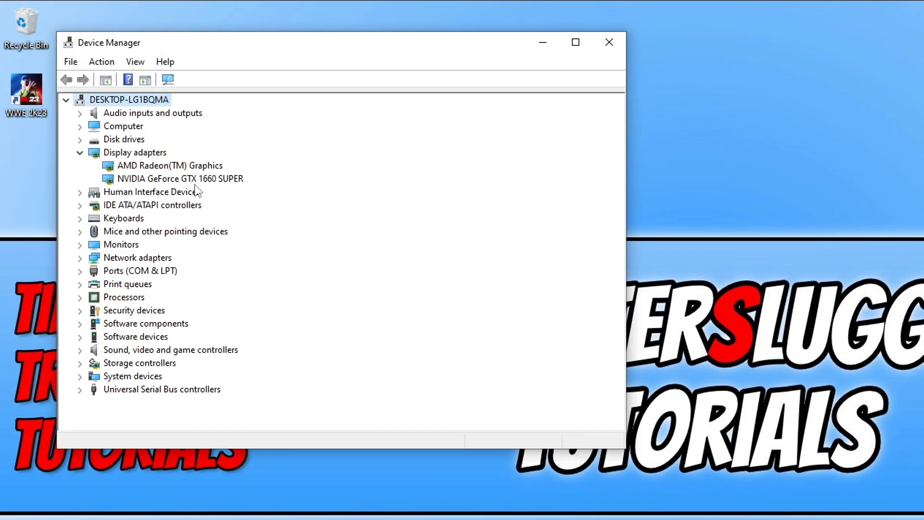
pyautogui.moveTo(239, 183)
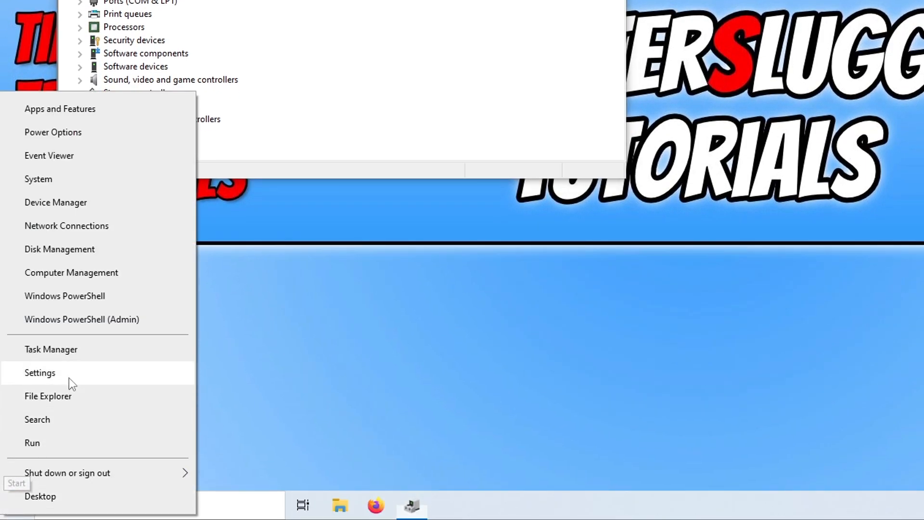
# Step: Search Windows Settings for 'graphics' and open Graphics settings
pyautogui.click(39, 373)
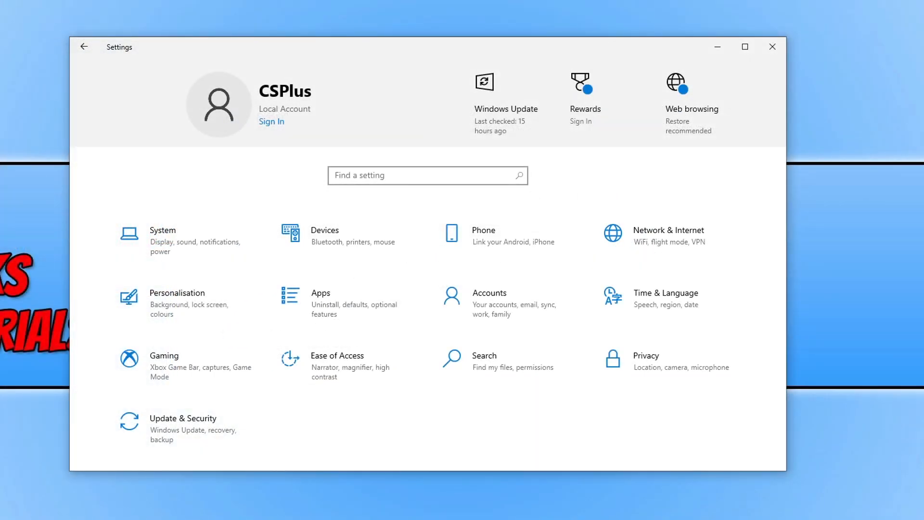
pyautogui.click(428, 175)
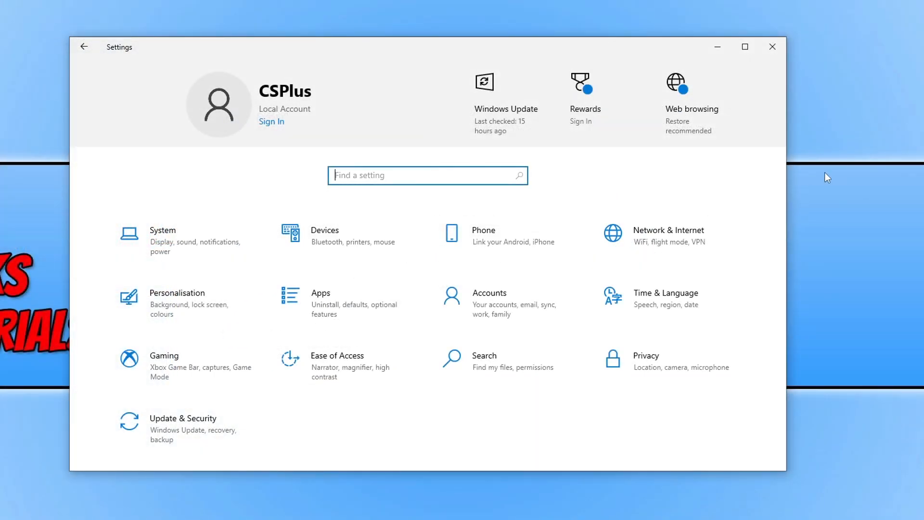
pyautogui.write('graphics')
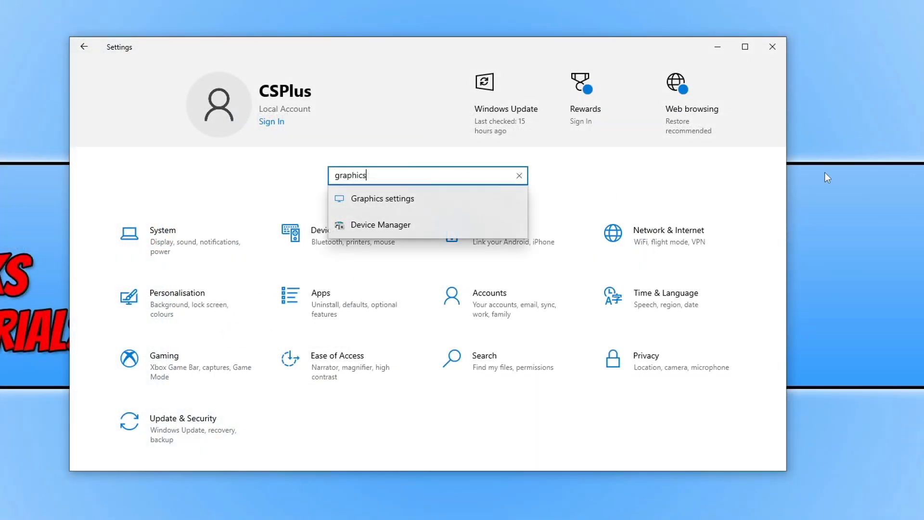
pyautogui.click(382, 197)
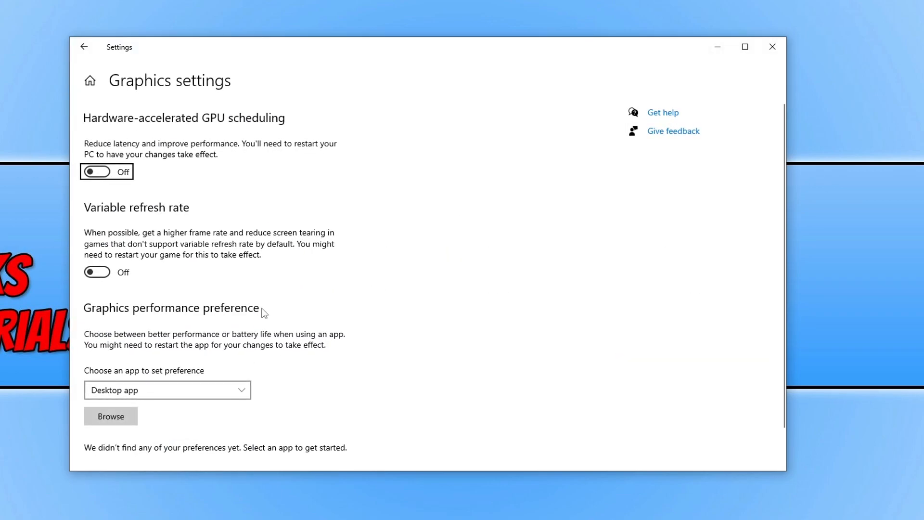
# Step: Keep Desktop app as the app type and browse to the WWE 2K23 game folder
pyautogui.scroll(-3)
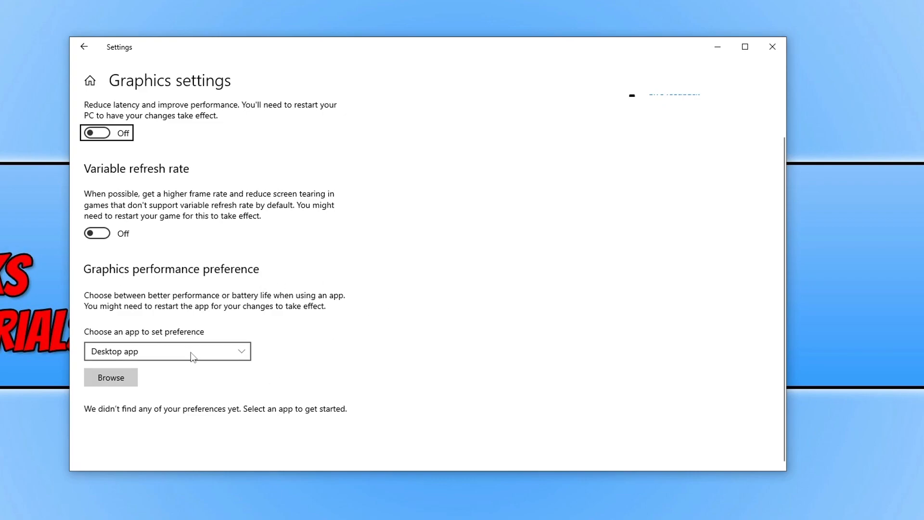
pyautogui.click(167, 351)
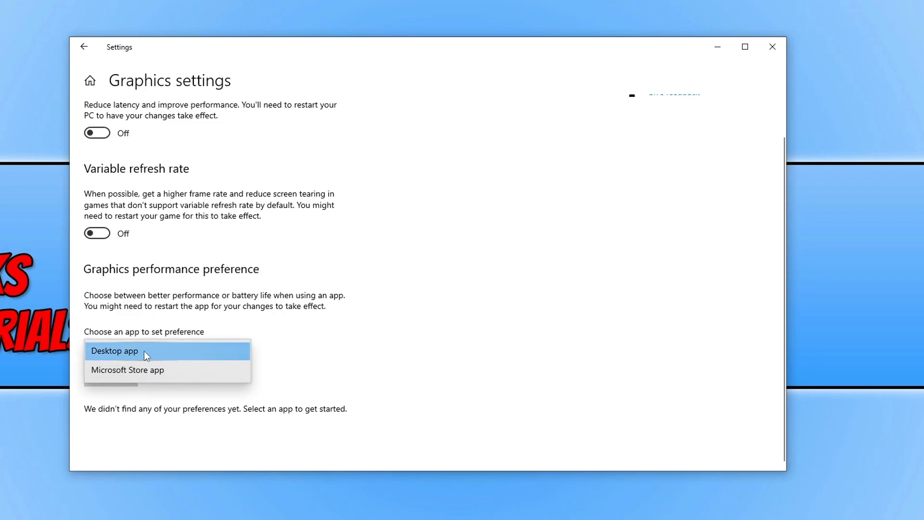
pyautogui.click(114, 350)
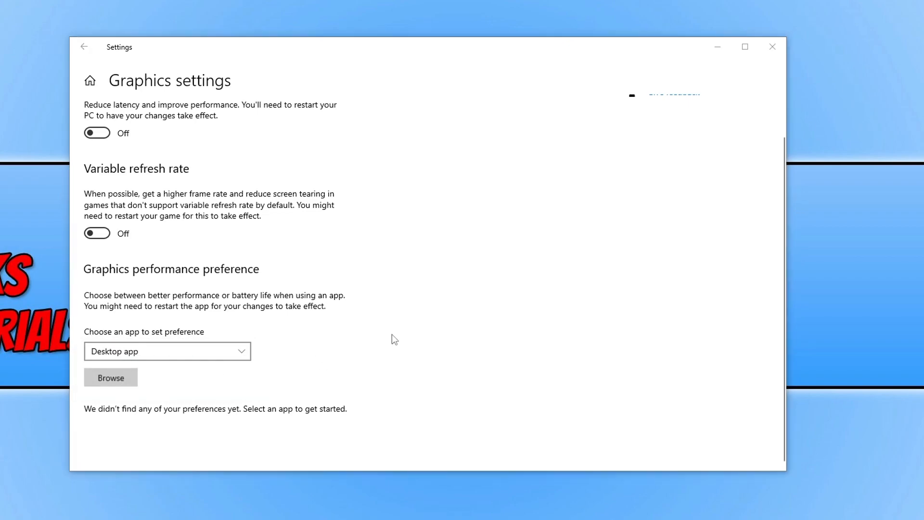
pyautogui.click(111, 377)
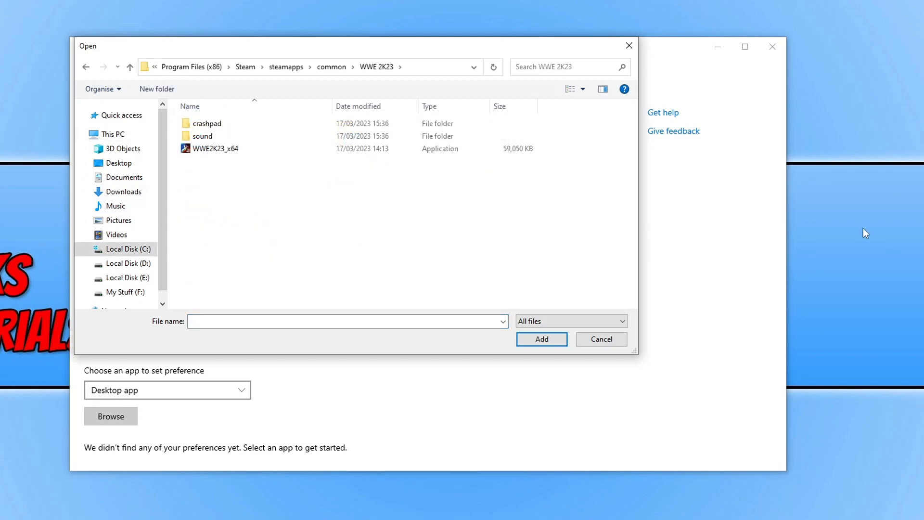
# Step: Add WWE2K23_x64 to the graphics list and save it as High performance
pyautogui.click(215, 148)
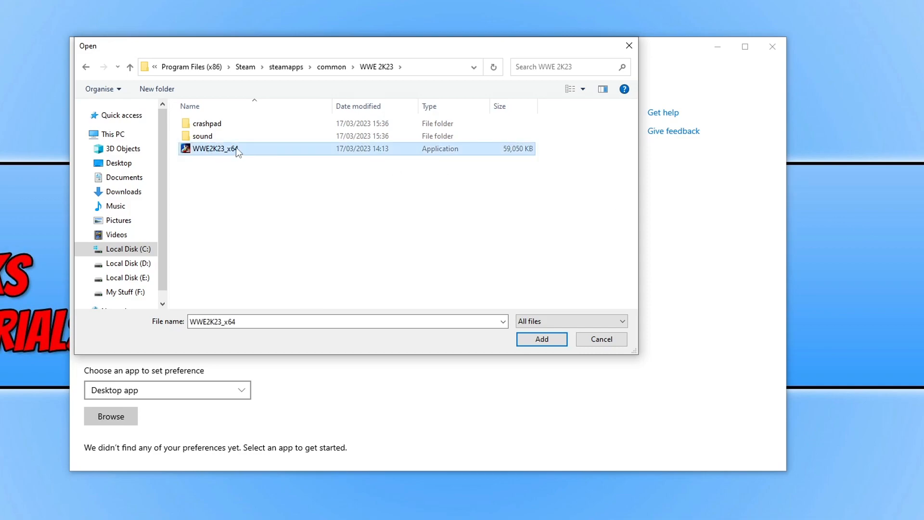
pyautogui.moveTo(540, 339)
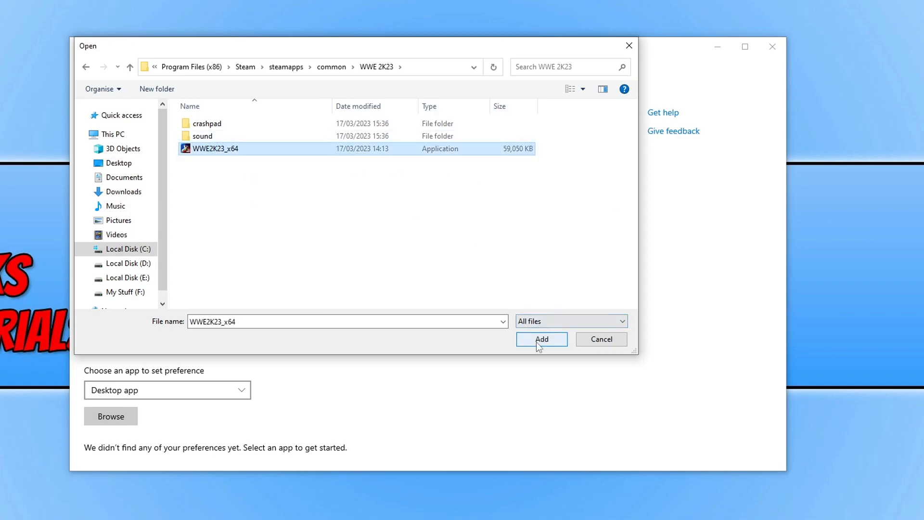
pyautogui.click(540, 339)
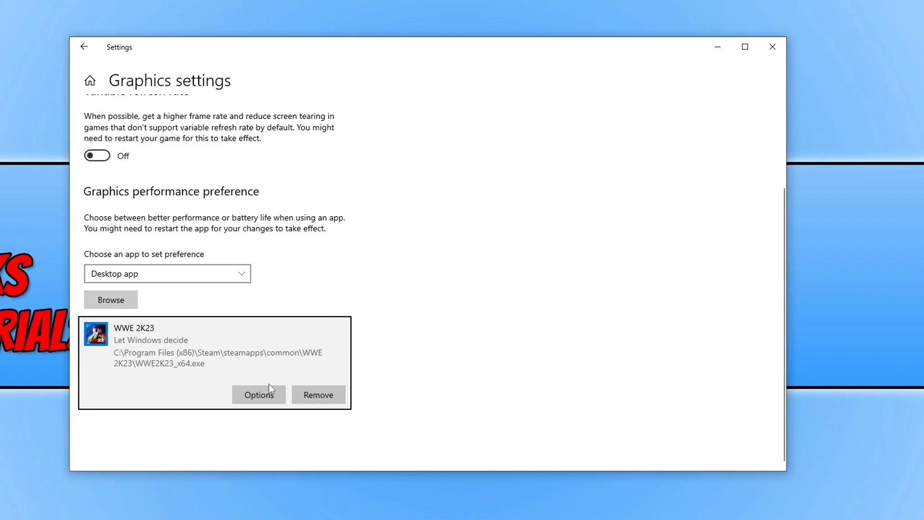
pyautogui.click(258, 395)
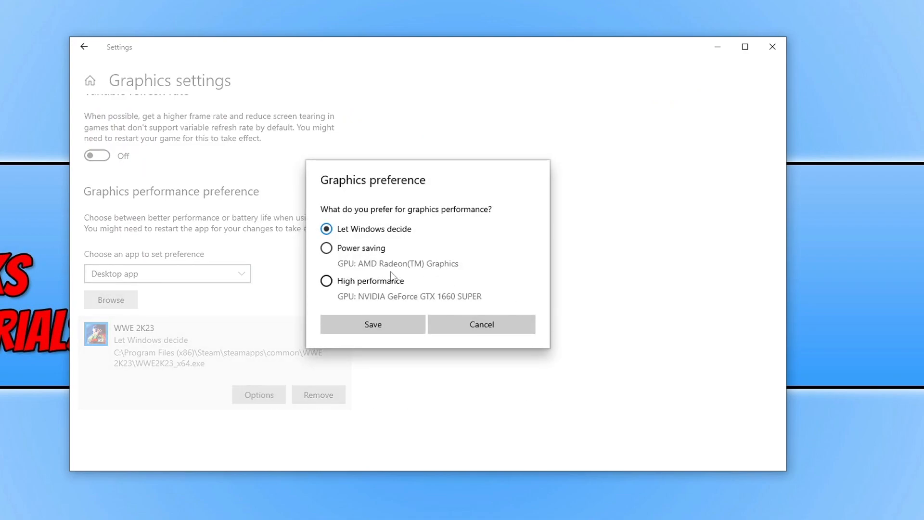
pyautogui.moveTo(416, 309)
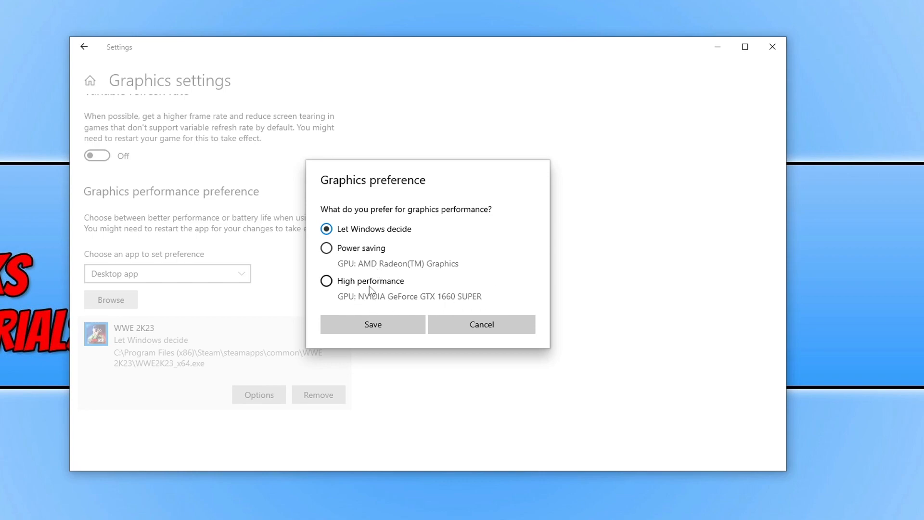
pyautogui.click(326, 280)
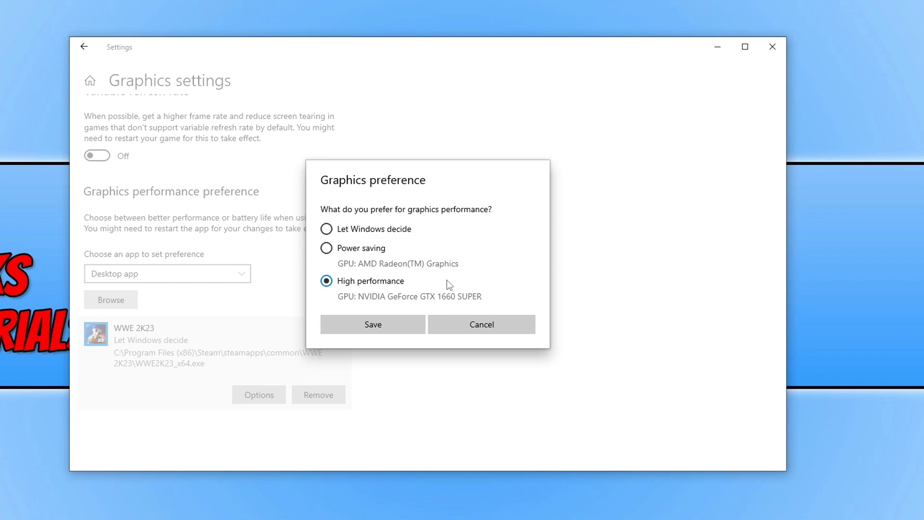
pyautogui.click(326, 248)
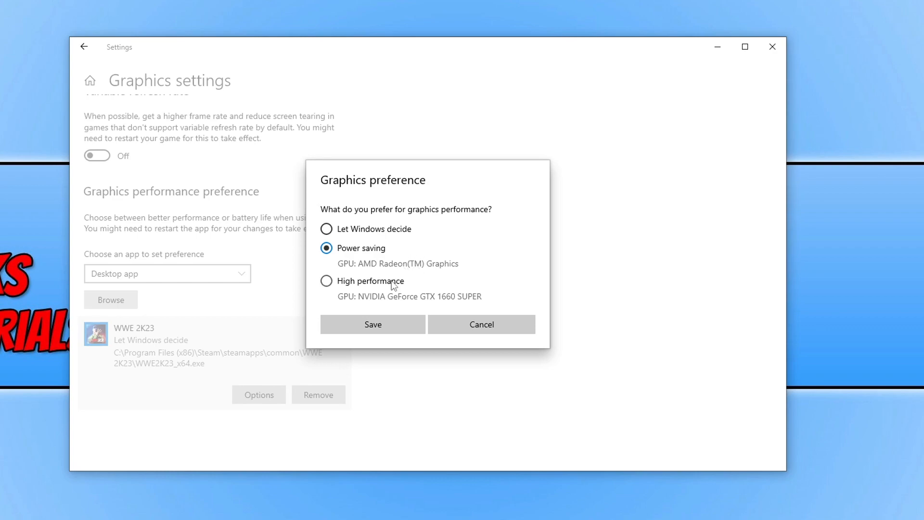
pyautogui.click(326, 281)
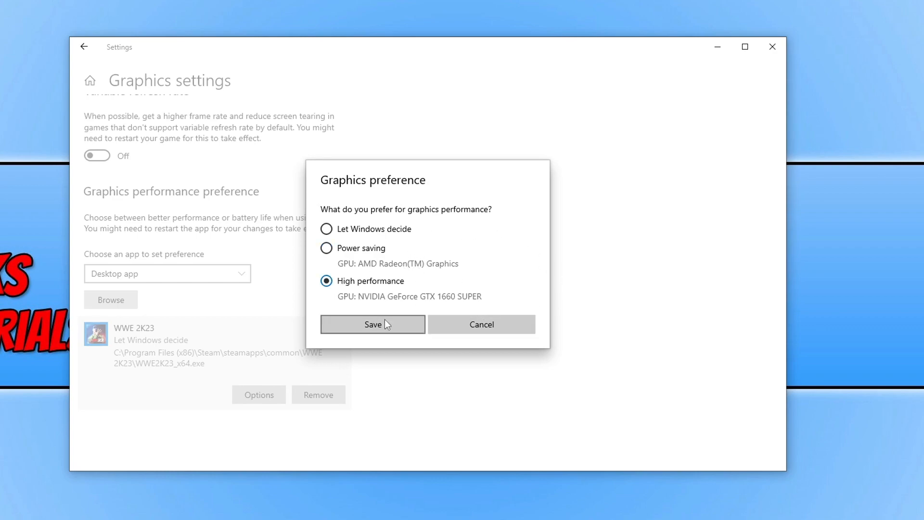
pyautogui.click(373, 324)
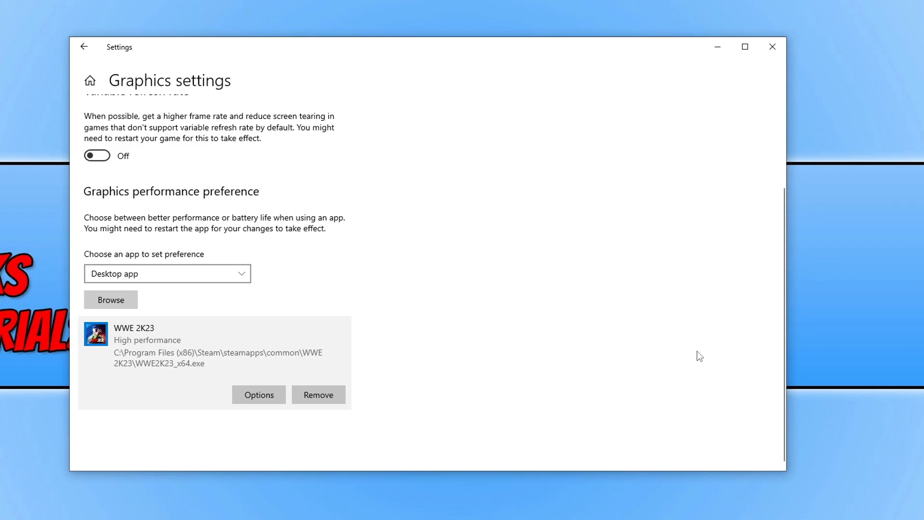
pyautogui.click(772, 47)
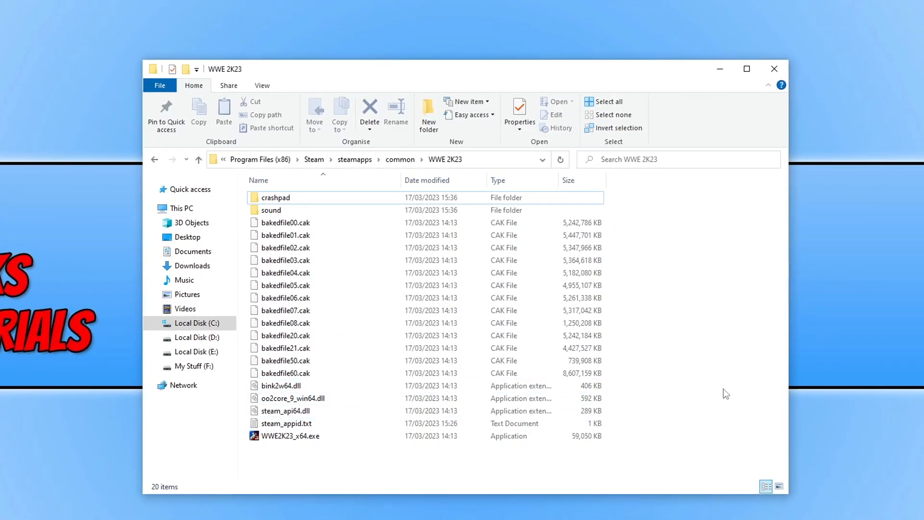
pyautogui.click(290, 435)
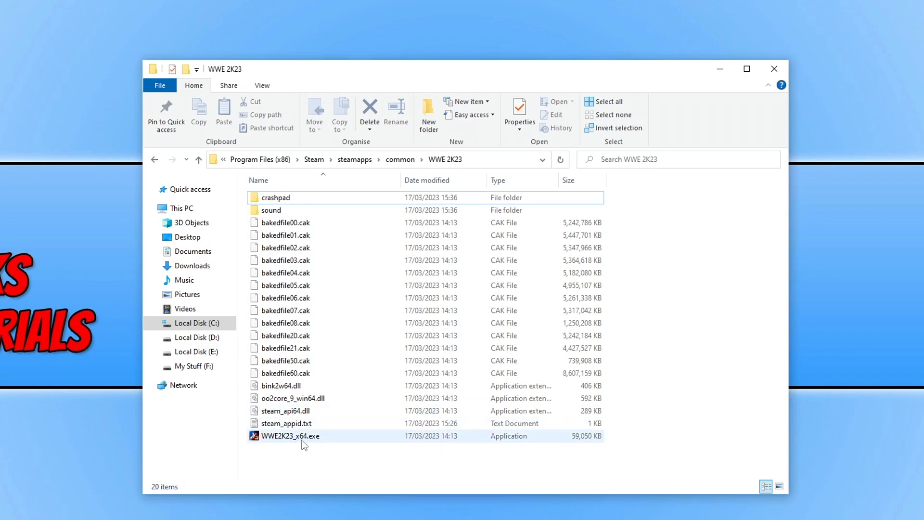
pyautogui.moveTo(289, 441)
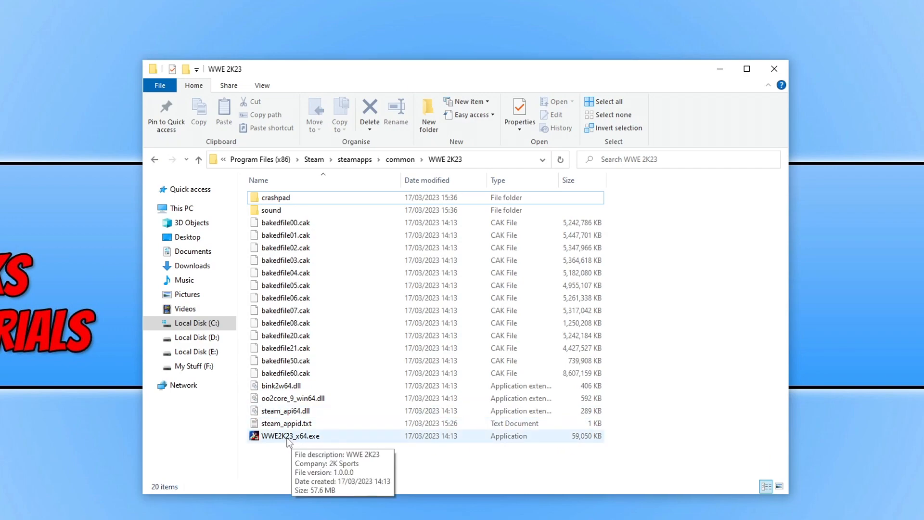
pyautogui.rightClick(289, 436)
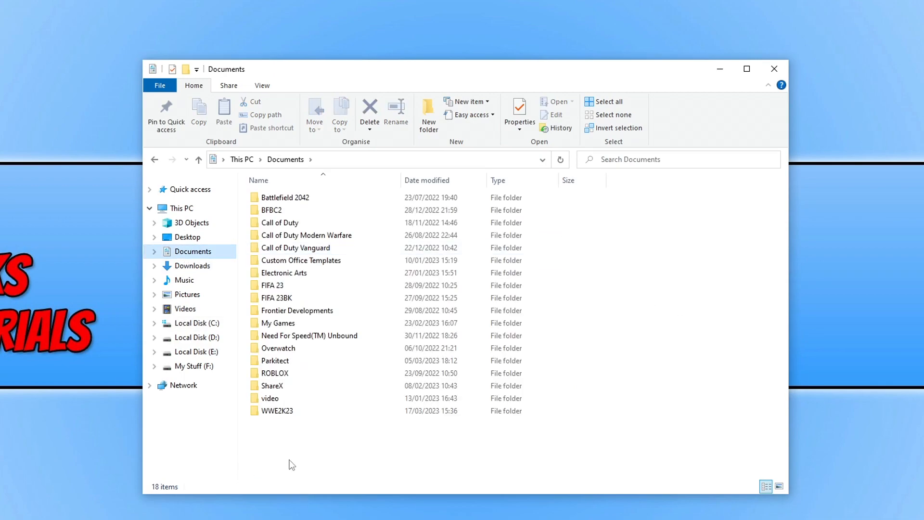
# Step: Open the WWE2K23 folder in Documents
pyautogui.moveTo(288, 465); pyautogui.dragTo(342, 484)
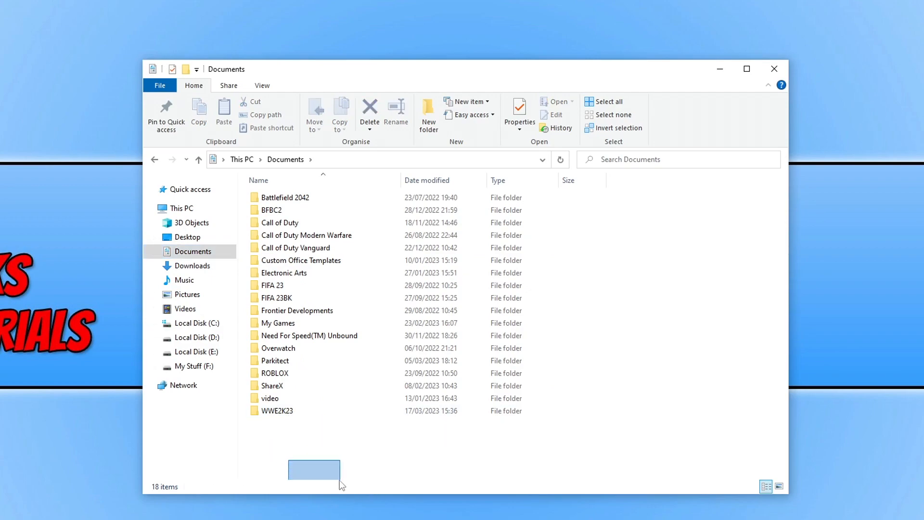
pyautogui.click(278, 411)
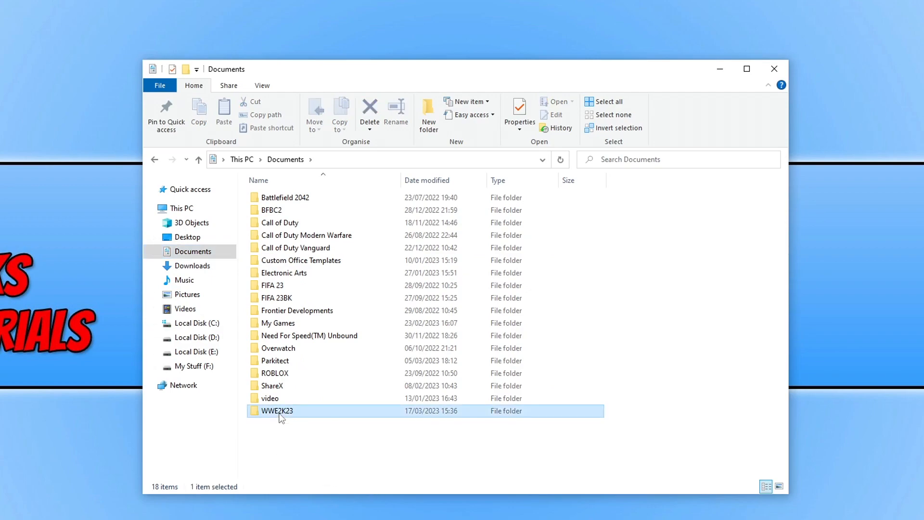
pyautogui.doubleClick(277, 411)
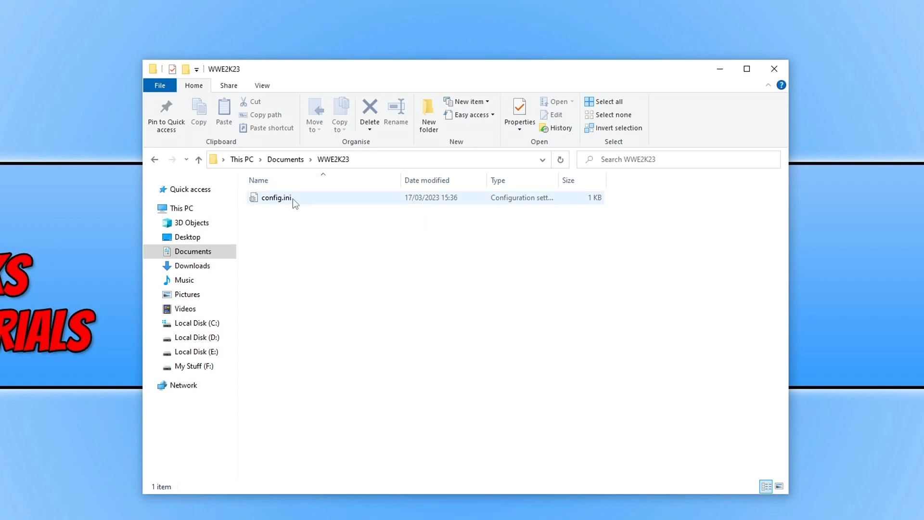
# Step: Rename config.ini to configbk with extensions hidden, then open it in Notepad
pyautogui.rightClick(277, 198)
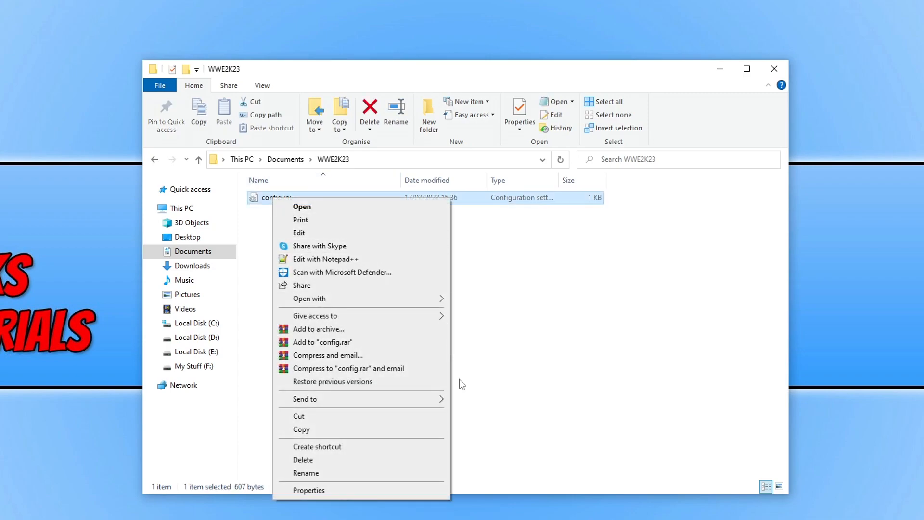
pyautogui.click(306, 473)
pyautogui.write('bk')
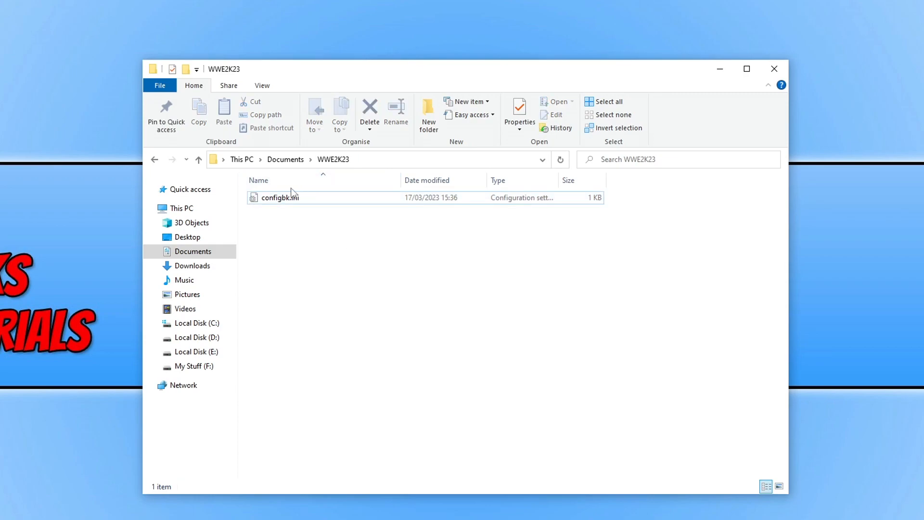
pyautogui.click(262, 85)
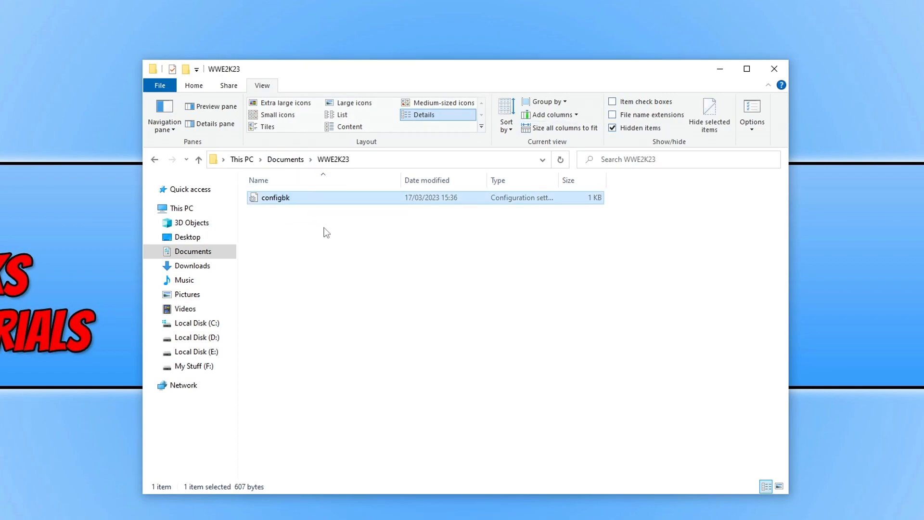
pyautogui.click(357, 253)
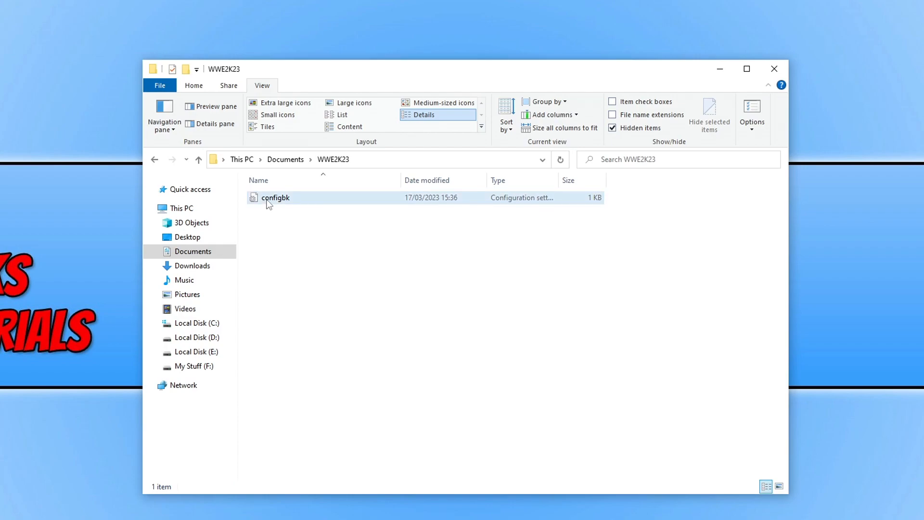
pyautogui.doubleClick(276, 198)
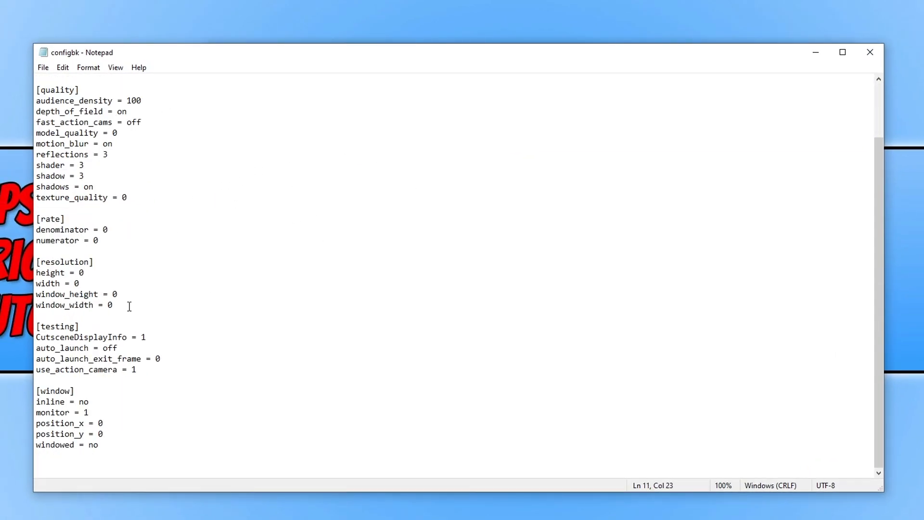
pyautogui.scroll(3)
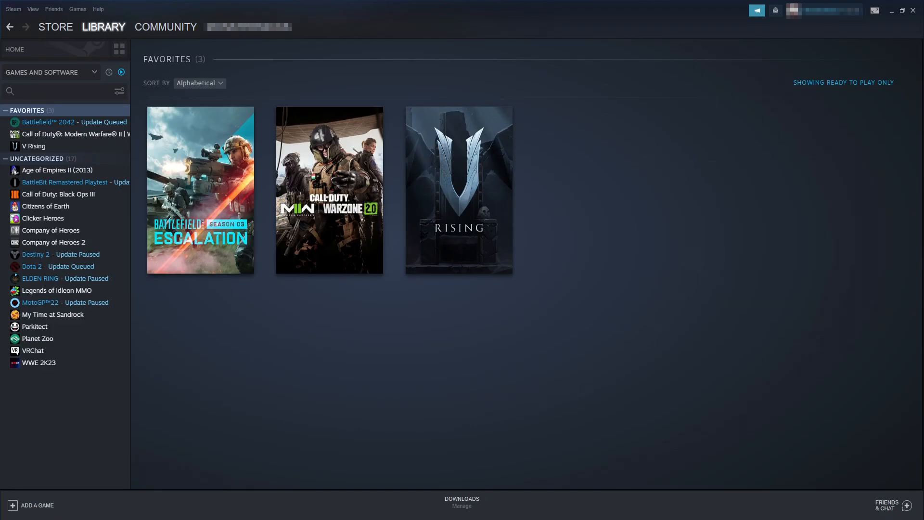
pyautogui.moveTo(139, 372)
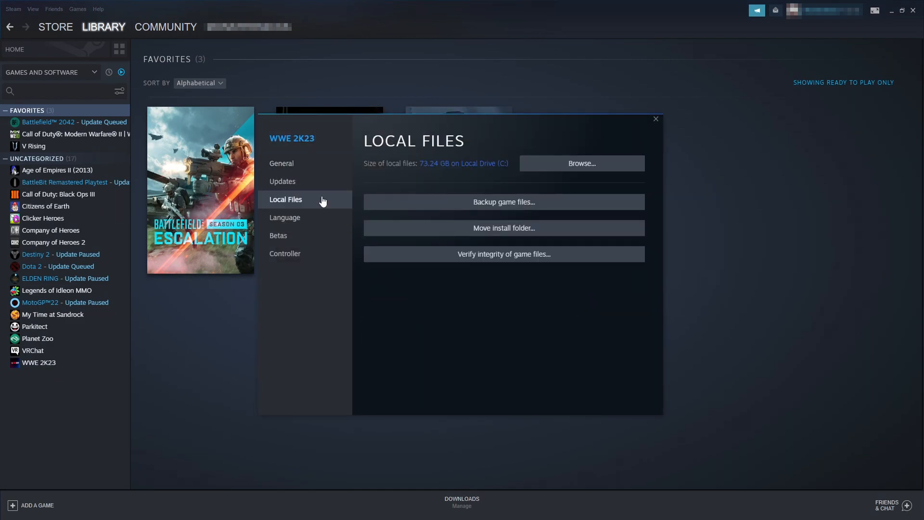
pyautogui.moveTo(460, 264)
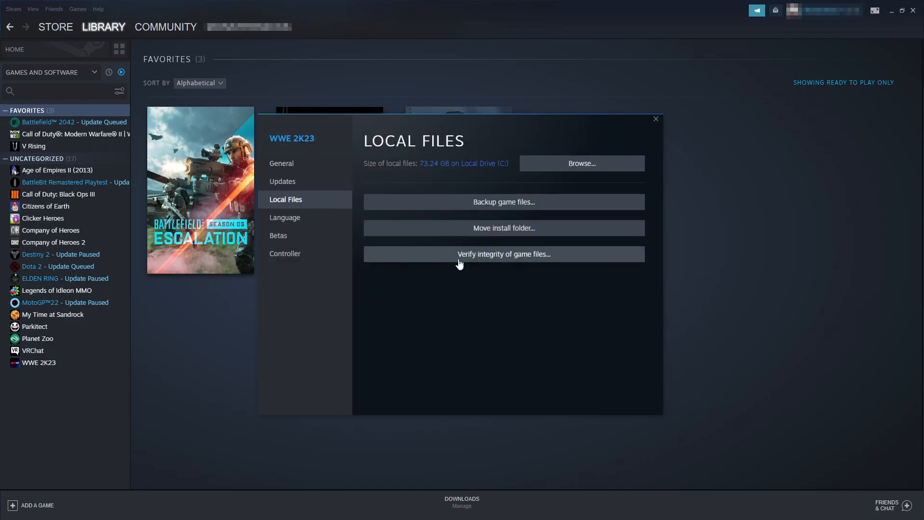
pyautogui.moveTo(573, 260)
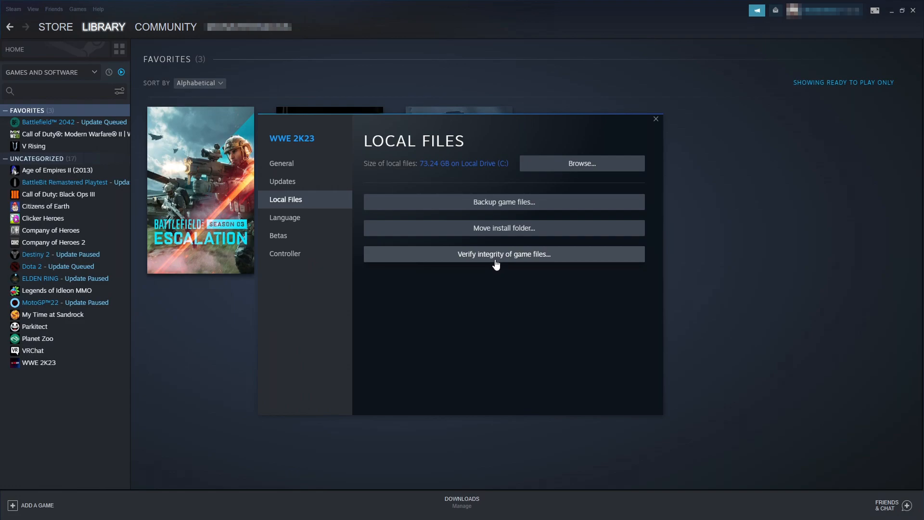
pyautogui.moveTo(598, 167)
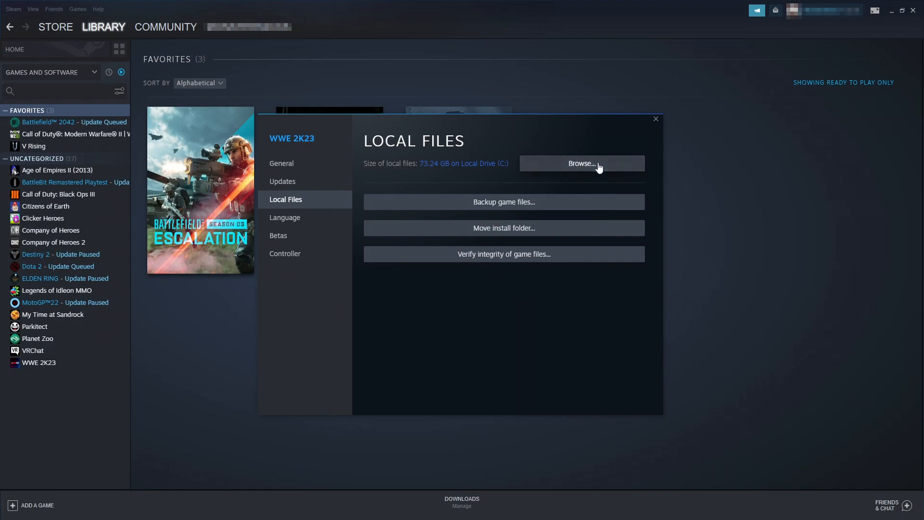
# Step: Show Local Files in WWE 2K23's Steam properties, with 73.24 GB installed on C
pyautogui.click(582, 163)
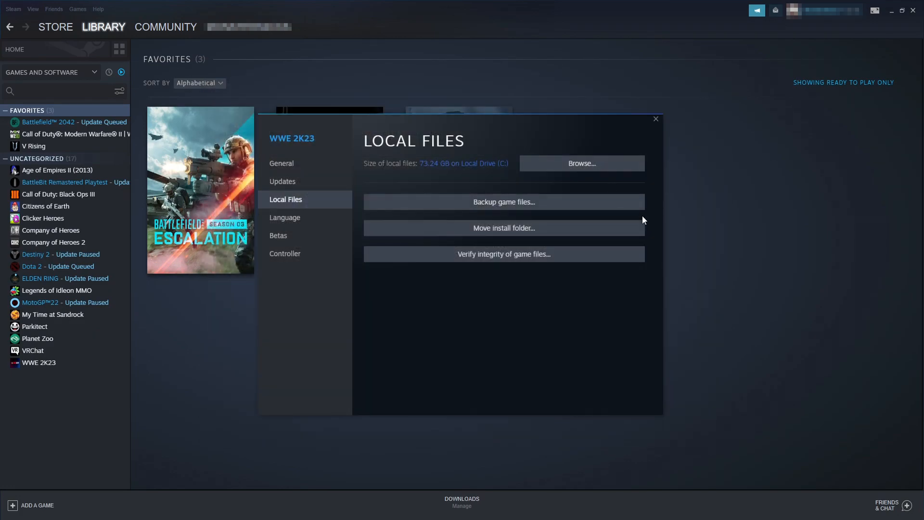
pyautogui.moveTo(477, 254)
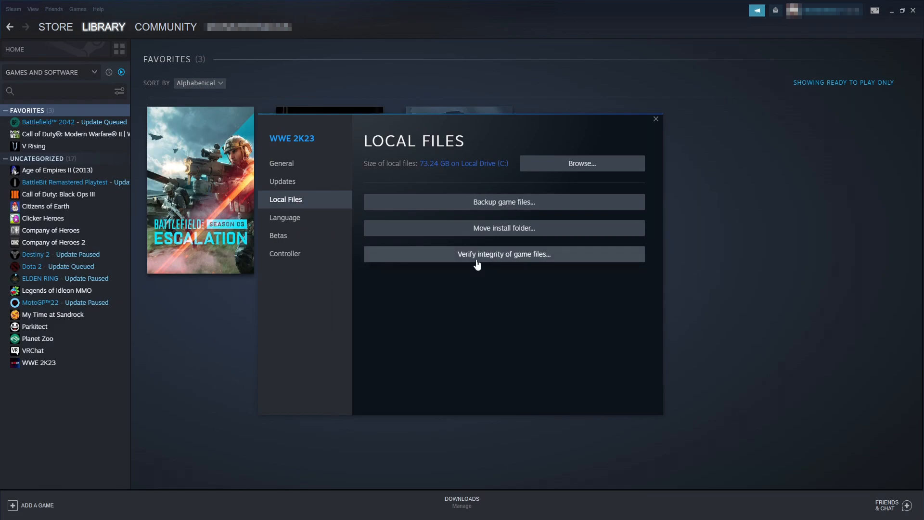